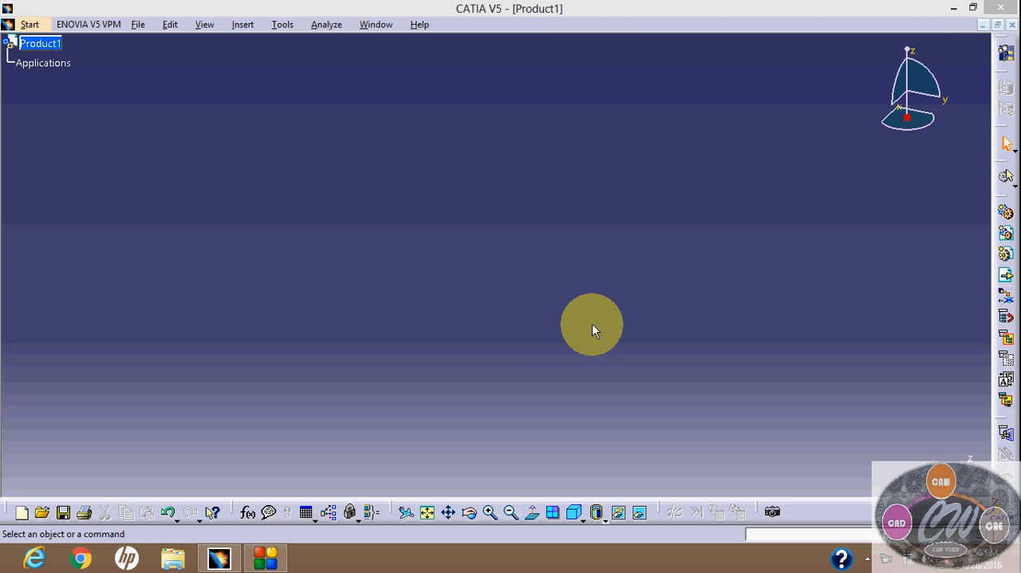
{"action": "mouse_move", "coordinate": [127, 72]}
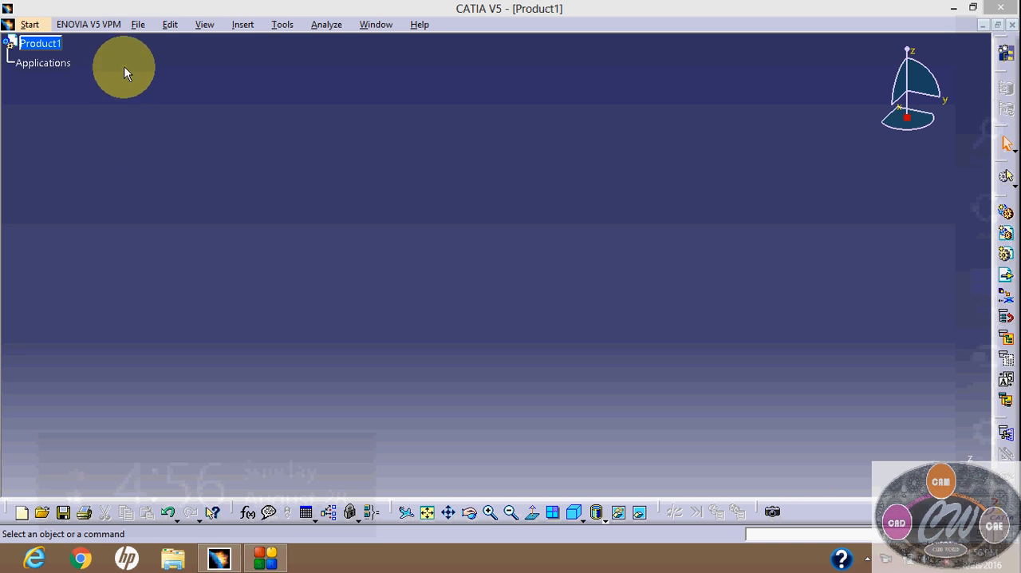
- Create a new Part document with the default name Part1
{"action": "left_click", "coordinate": [144, 24]}
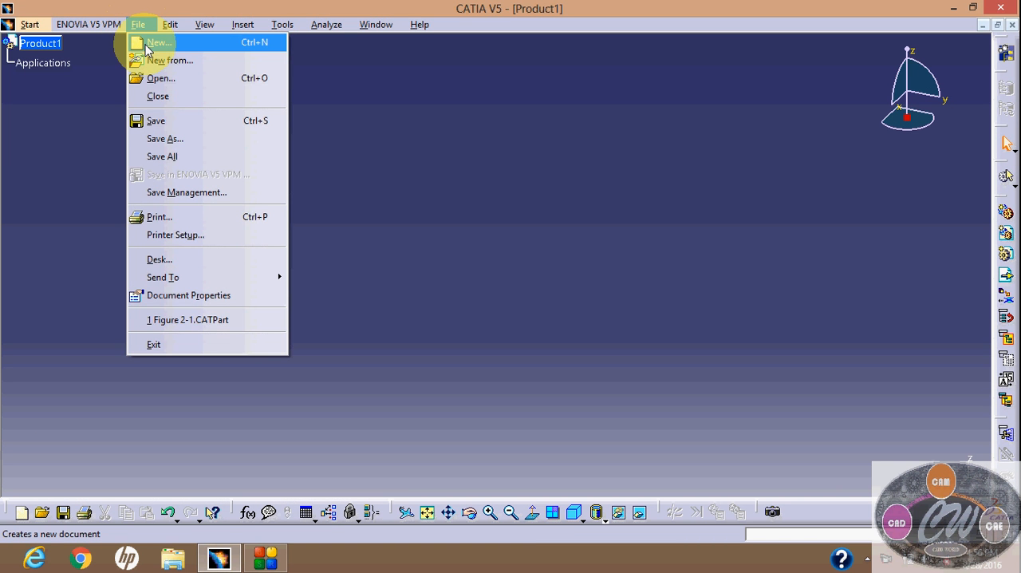
{"action": "left_click", "coordinate": [163, 44]}
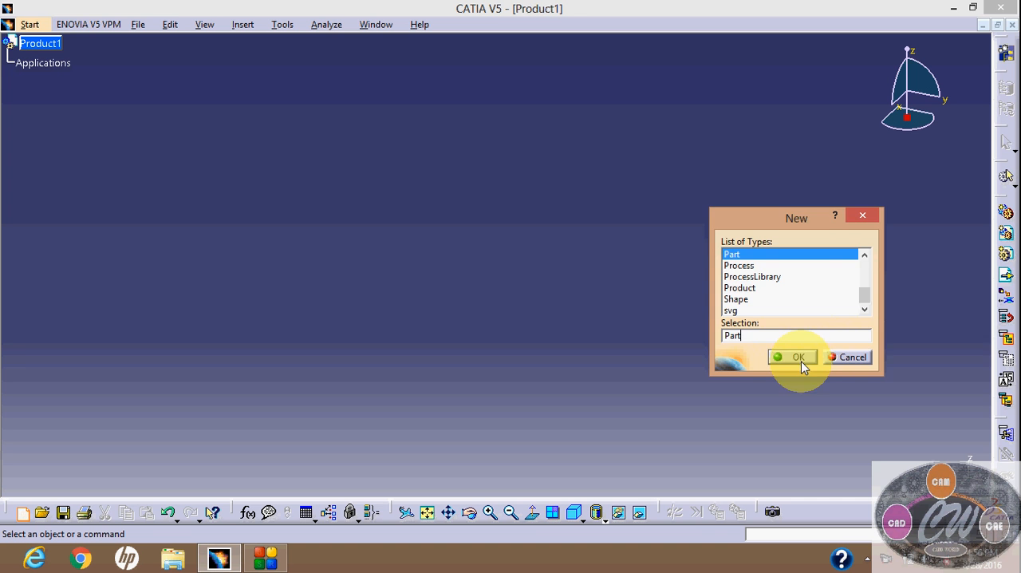
{"action": "left_click", "coordinate": [791, 357]}
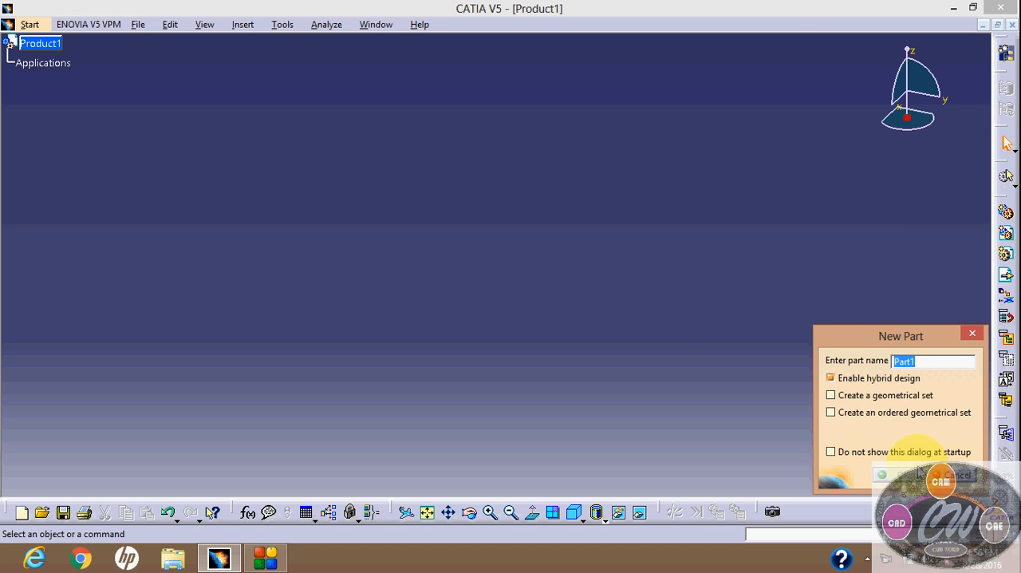
{"action": "mouse_move", "coordinate": [906, 427]}
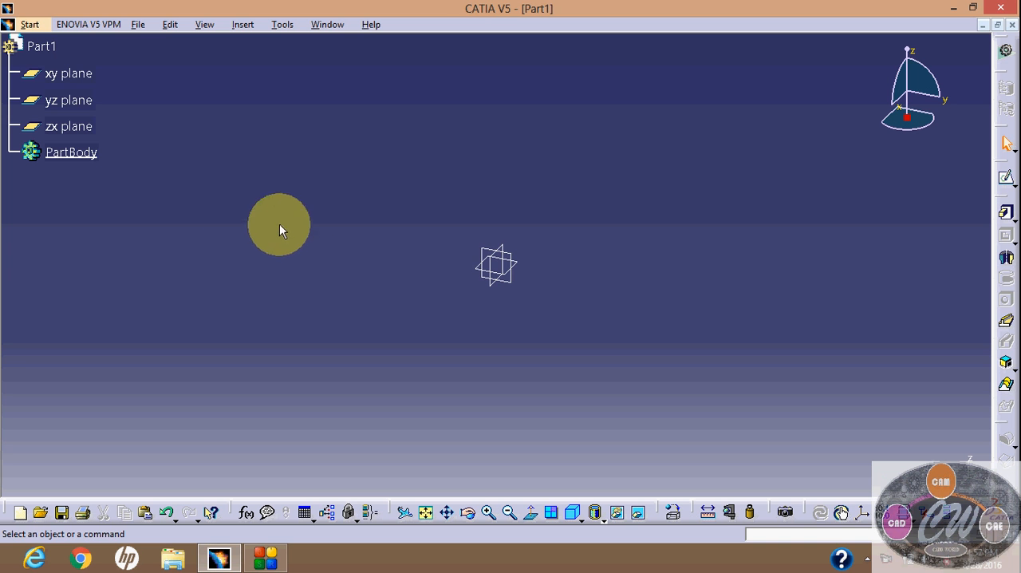
- Sketch the stepped half-profile on a reference plane, dimensioned 60, 10, 28.608 and 58.732
{"action": "left_click", "coordinate": [68, 100]}
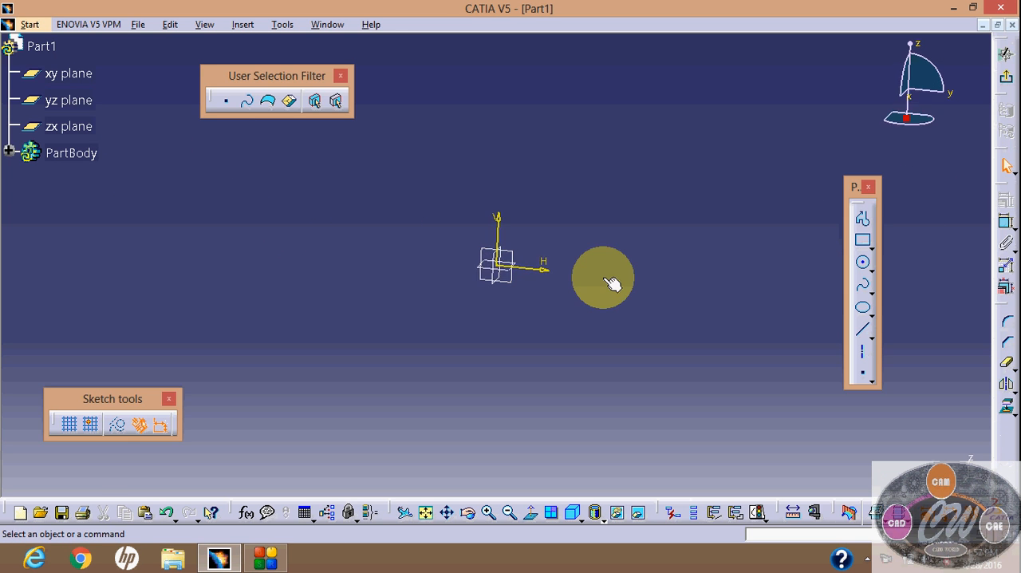
{"action": "mouse_move", "coordinate": [913, 293]}
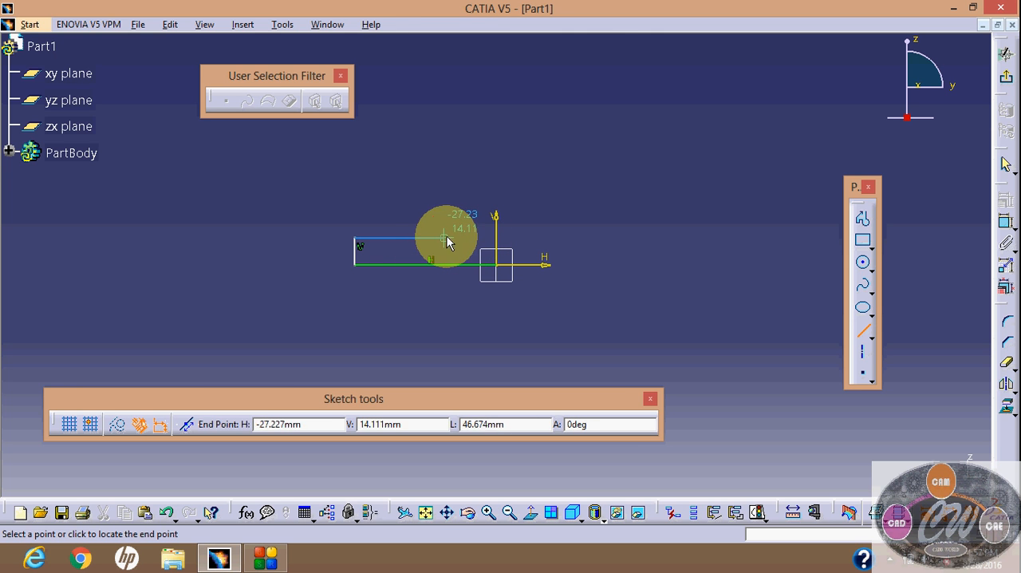
{"action": "left_click", "coordinate": [442, 181]}
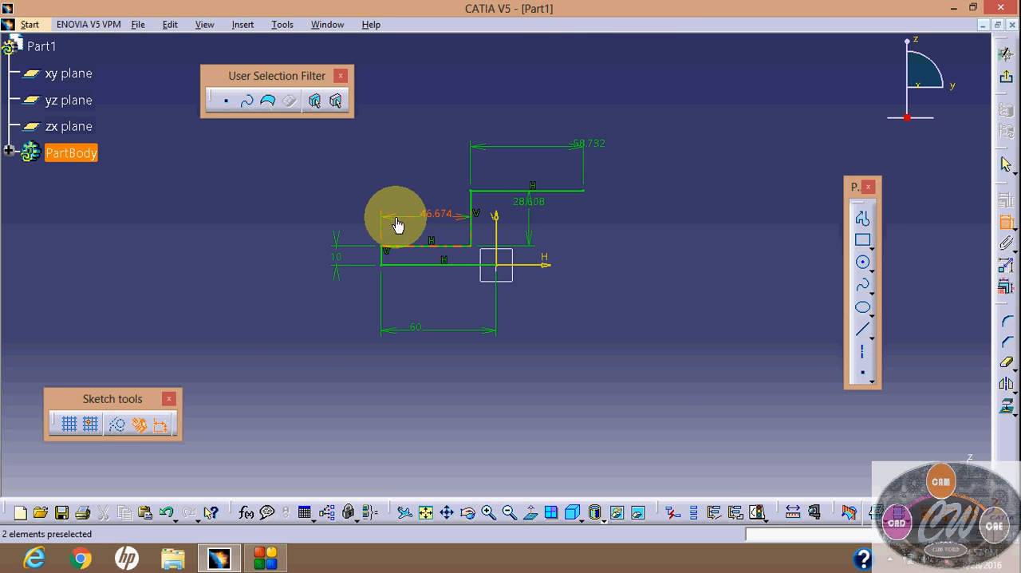
- Change the 46.674 step dimension to 30 and the 58.732 upper width to 60
{"action": "double_click", "coordinate": [437, 214]}
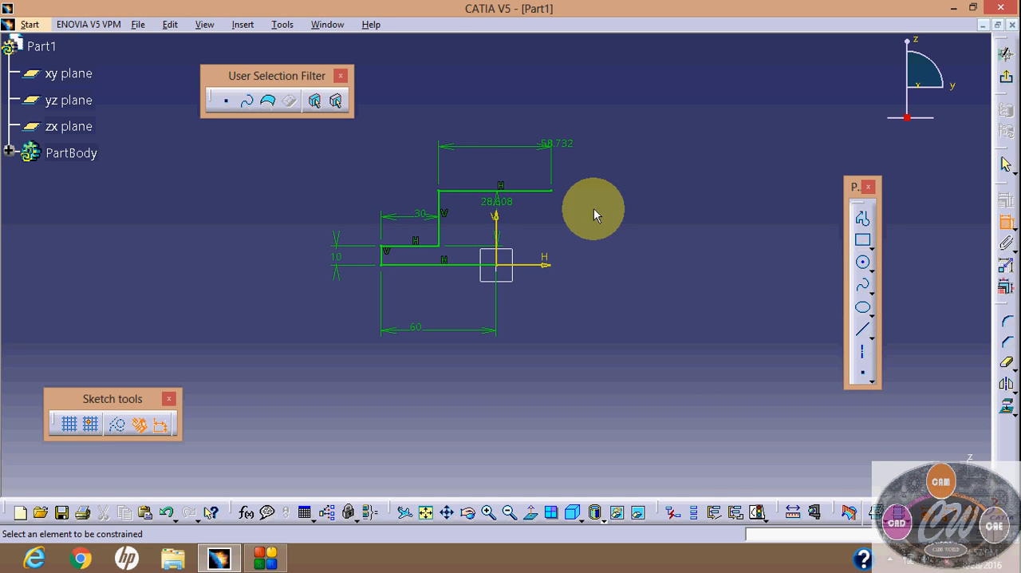
{"action": "double_click", "coordinate": [499, 199]}
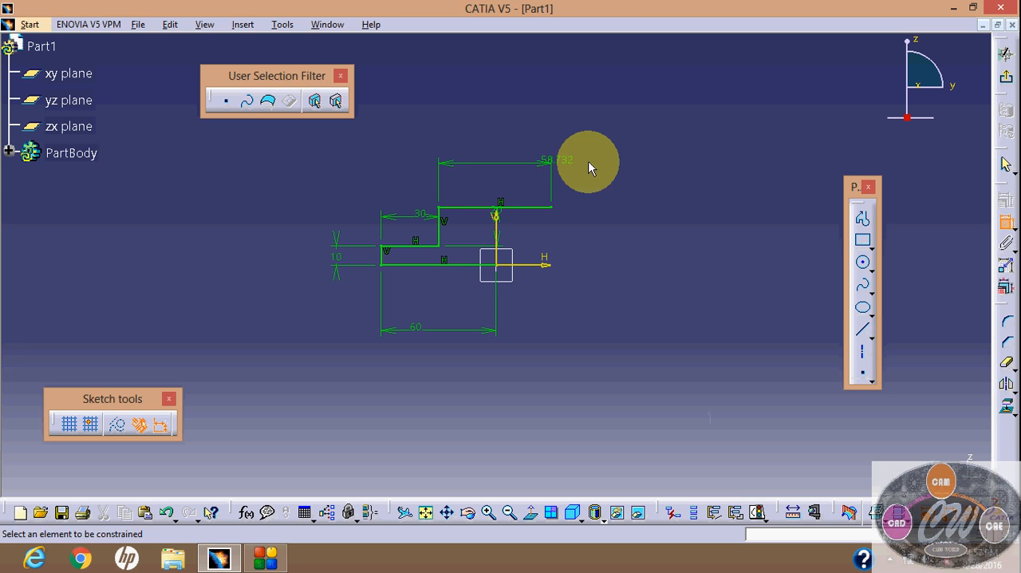
{"action": "double_click", "coordinate": [420, 328]}
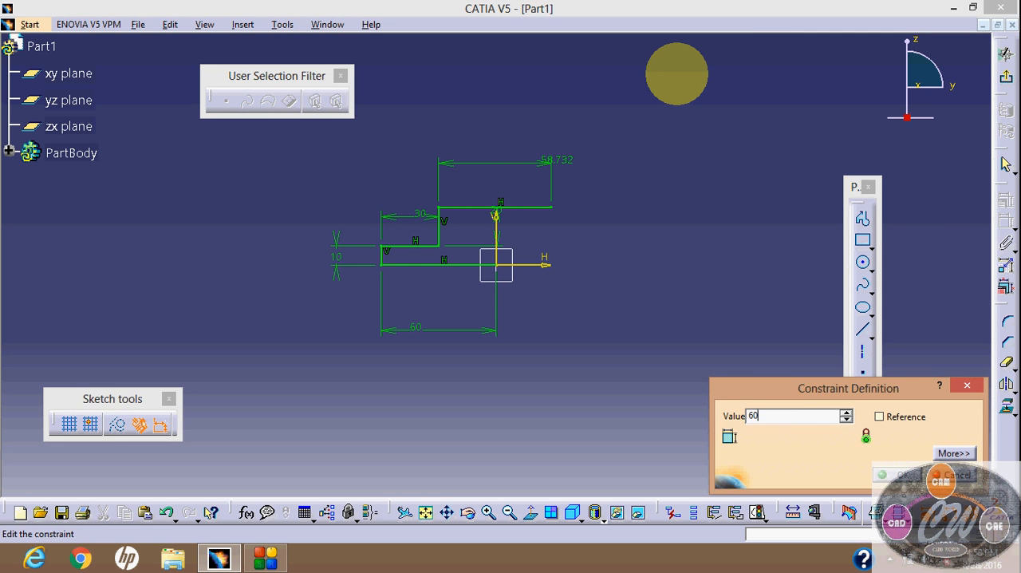
{"action": "left_click", "coordinate": [901, 472]}
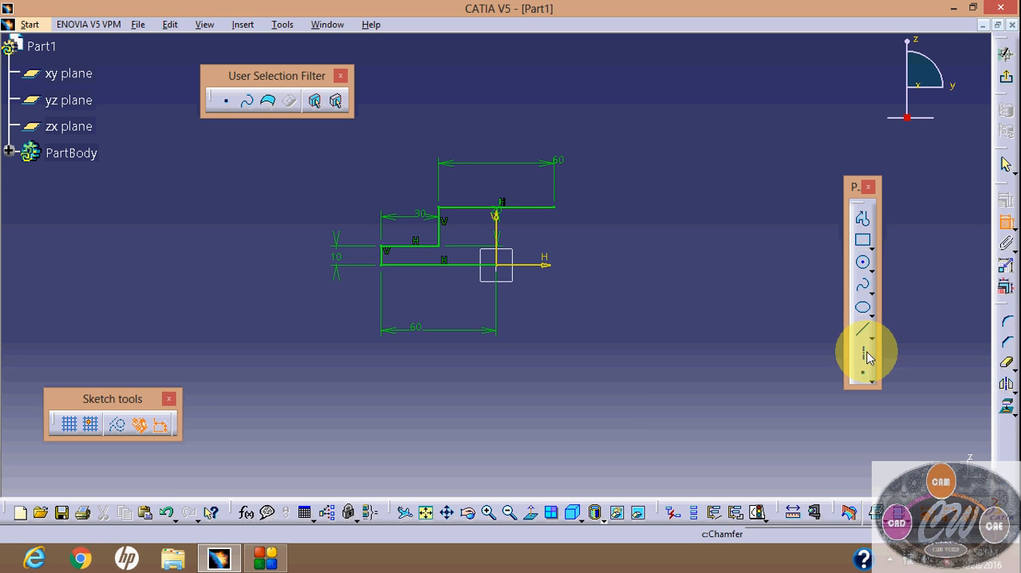
- Draw a vertical construction axis through the sketch origin beside the profile
{"action": "left_click", "coordinate": [862, 328]}
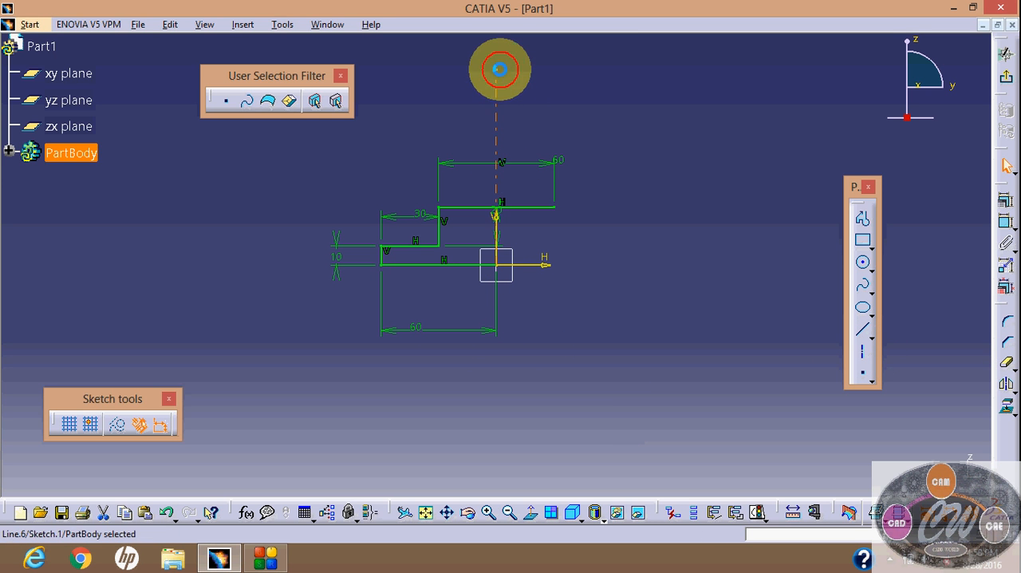
{"action": "left_click", "coordinate": [646, 379]}
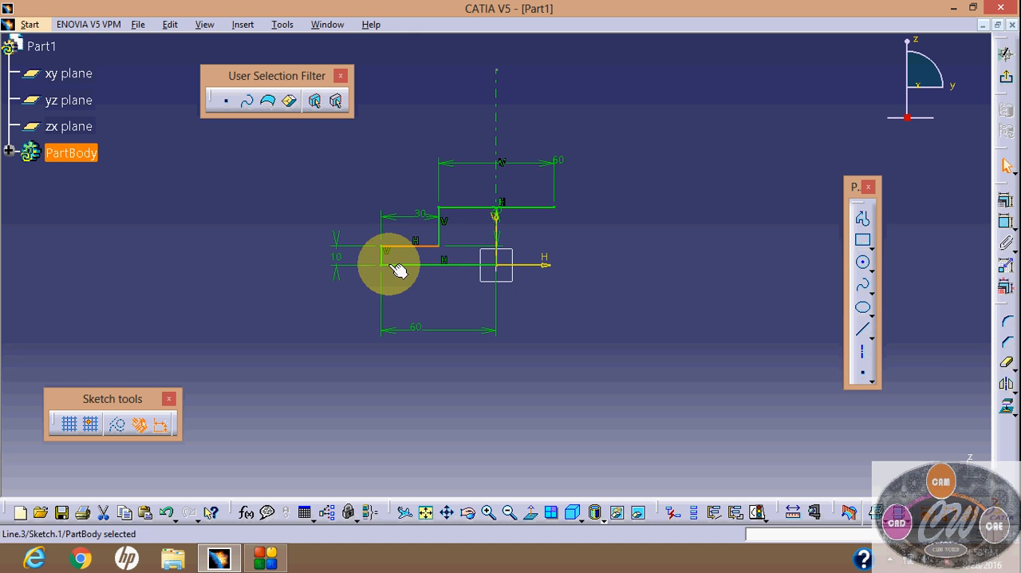
{"action": "mouse_move", "coordinate": [443, 234]}
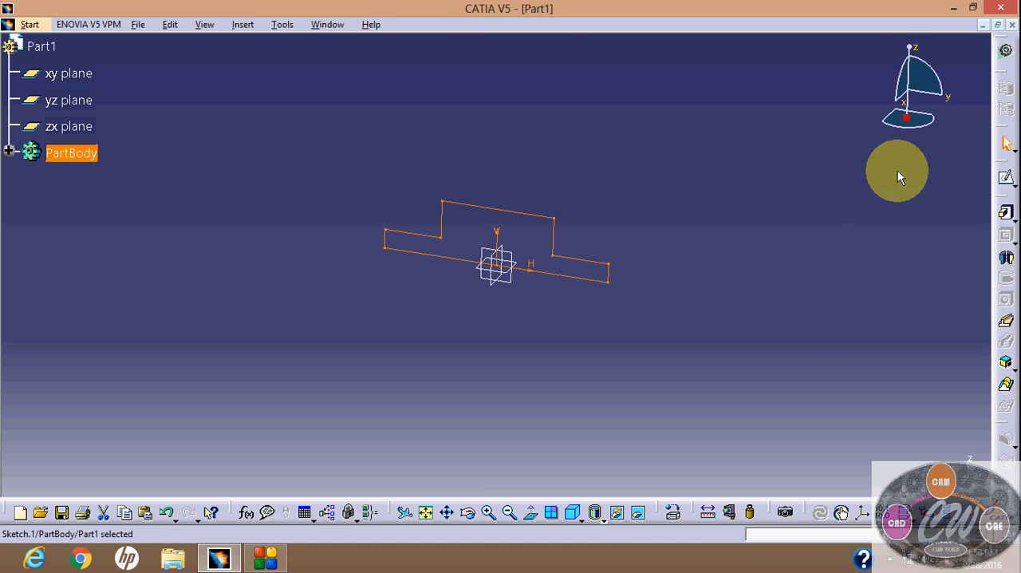
{"action": "mouse_move", "coordinate": [44, 160]}
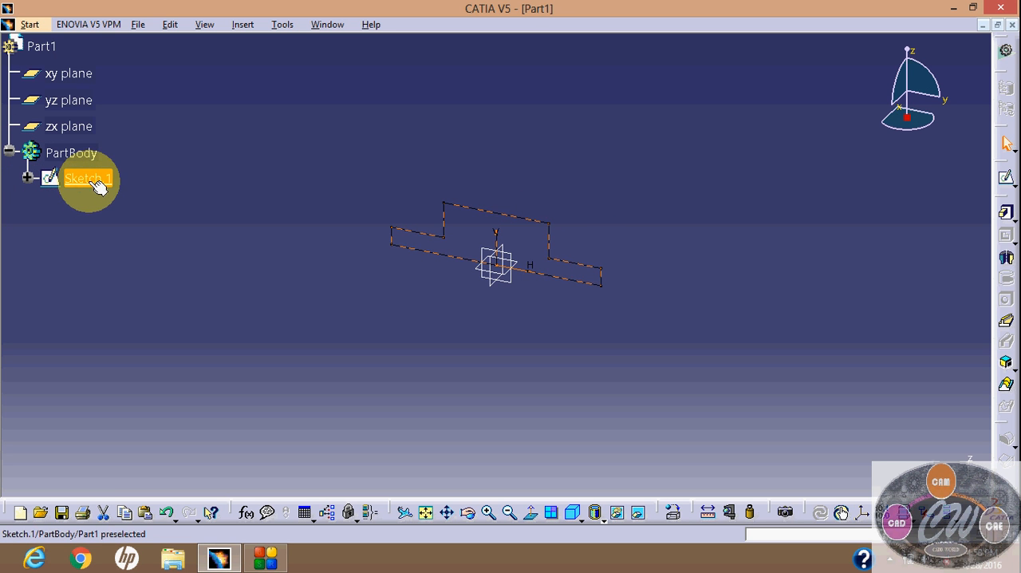
- Reopen Sketch.1 from the PartBody tree to edit the closed stepped outline
{"action": "double_click", "coordinate": [80, 177]}
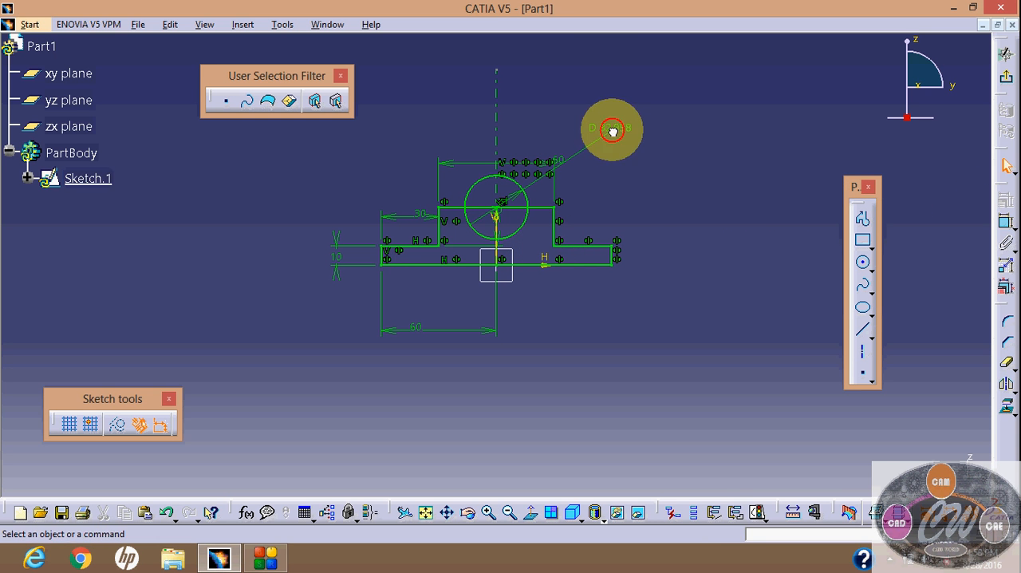
- Set the concentric circles' diameters to 60 and 20
{"action": "double_click", "coordinate": [612, 127]}
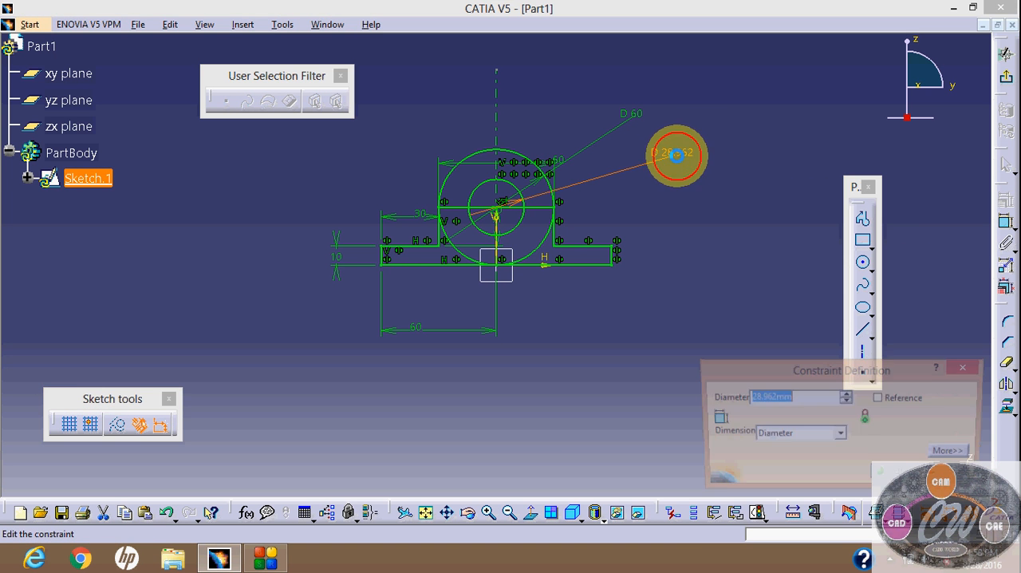
{"action": "left_click", "coordinate": [740, 118]}
{"action": "type", "text": "20"}
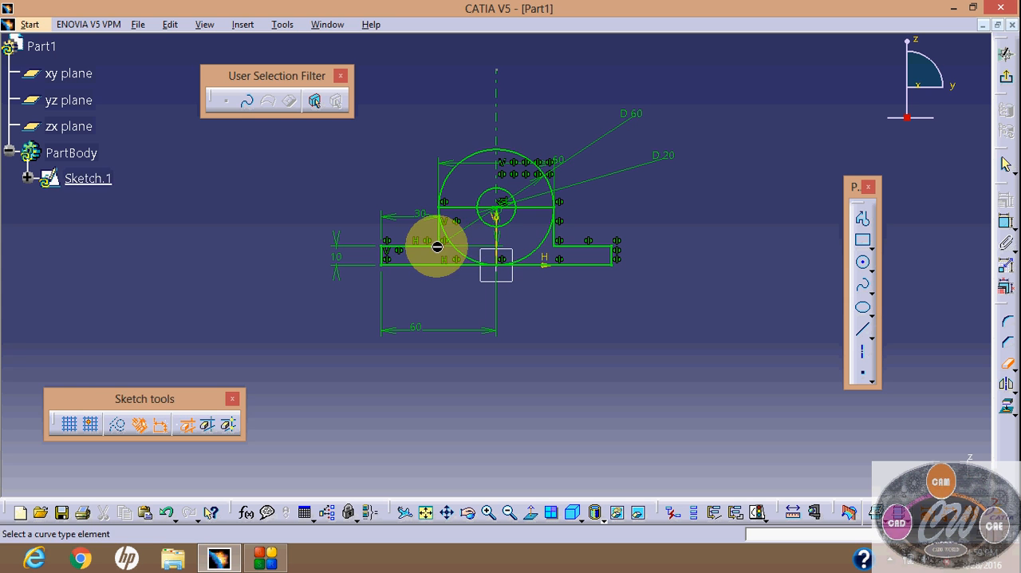
- Trim the 60 circle's lower part and the inner line, accepting the constraint warning
{"action": "left_click", "coordinate": [543, 255]}
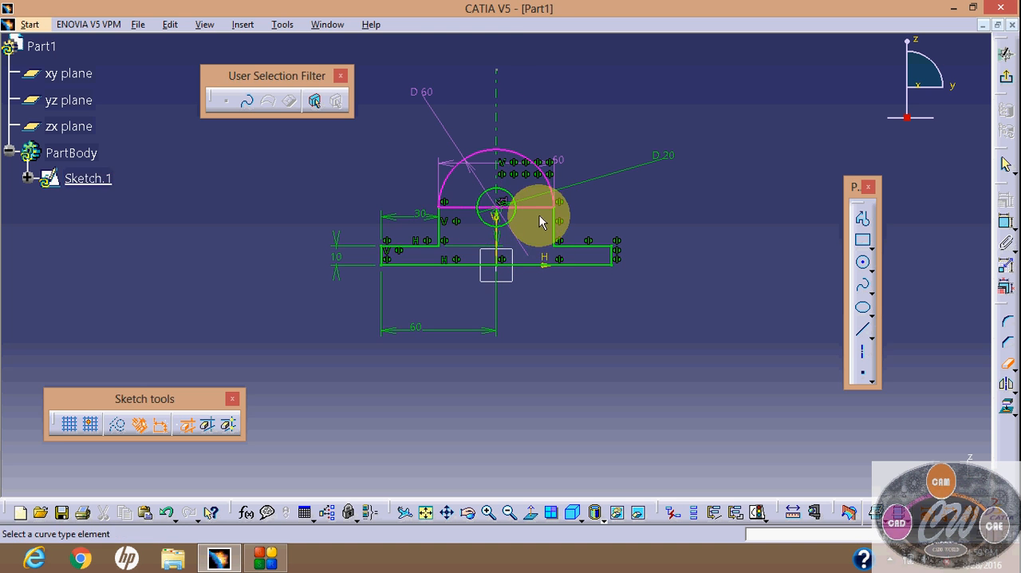
{"action": "left_click", "coordinate": [540, 218]}
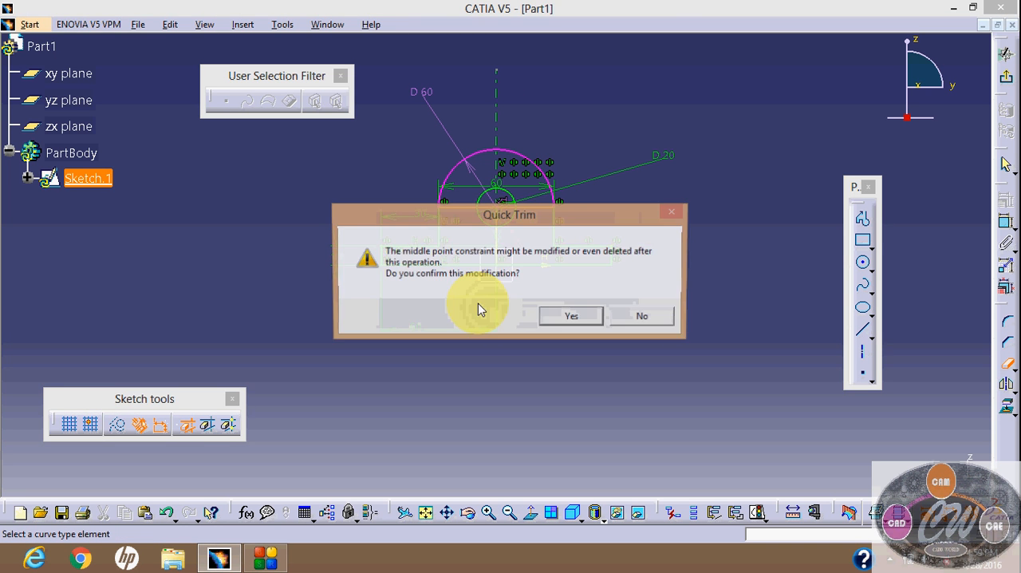
{"action": "left_click", "coordinate": [569, 315]}
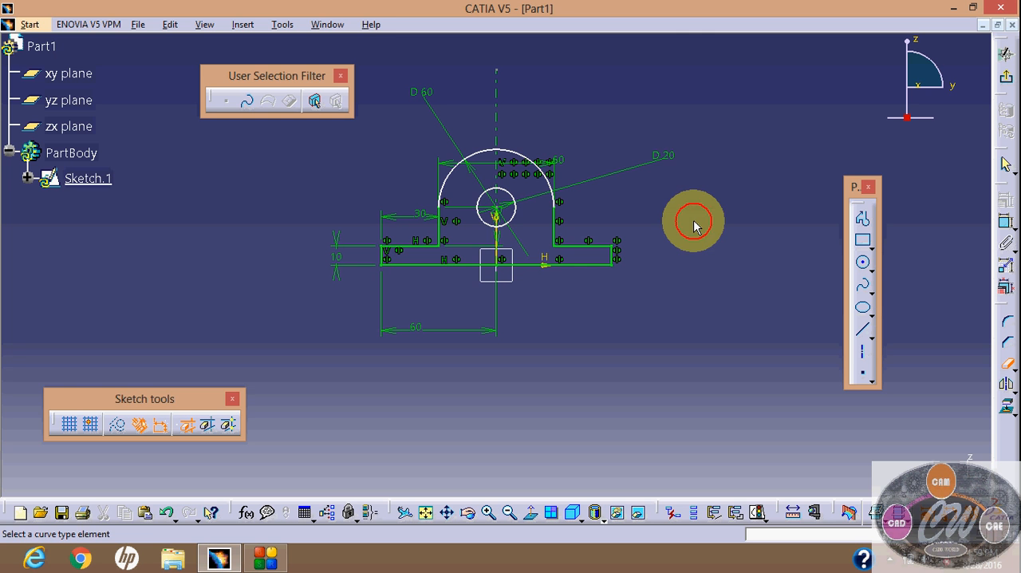
{"action": "mouse_move", "coordinate": [492, 209]}
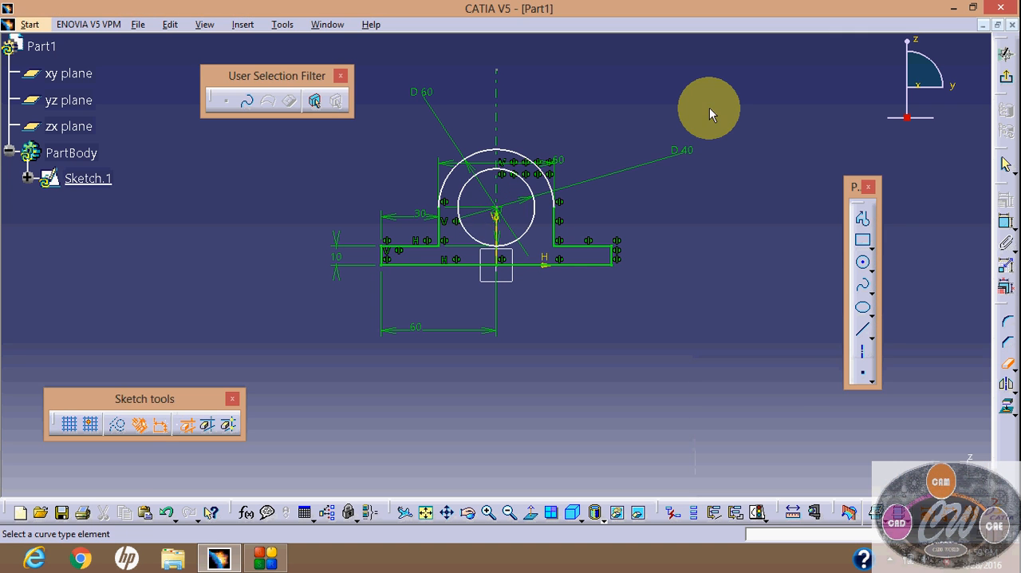
{"action": "mouse_move", "coordinate": [689, 159]}
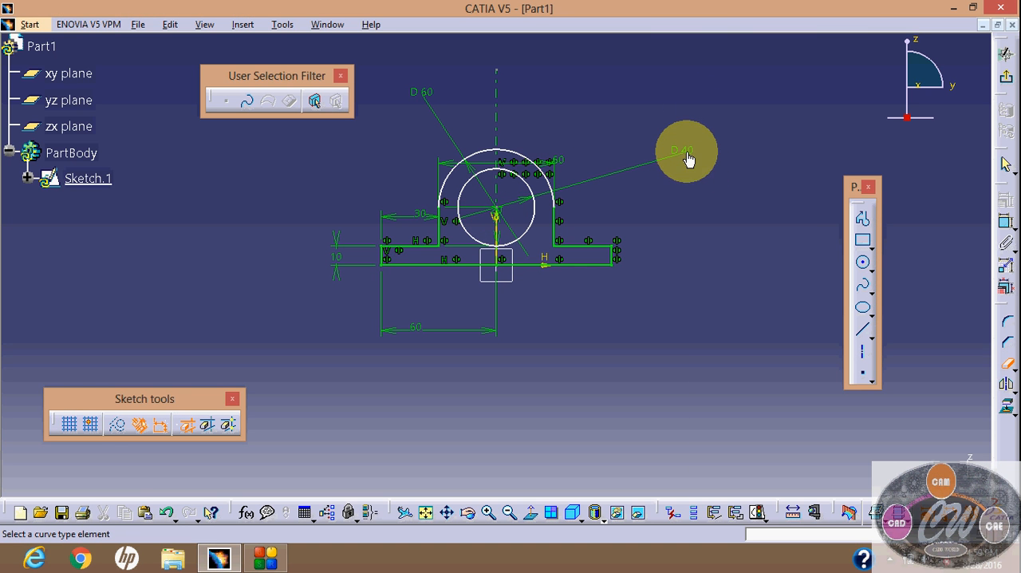
{"action": "mouse_move", "coordinate": [772, 236]}
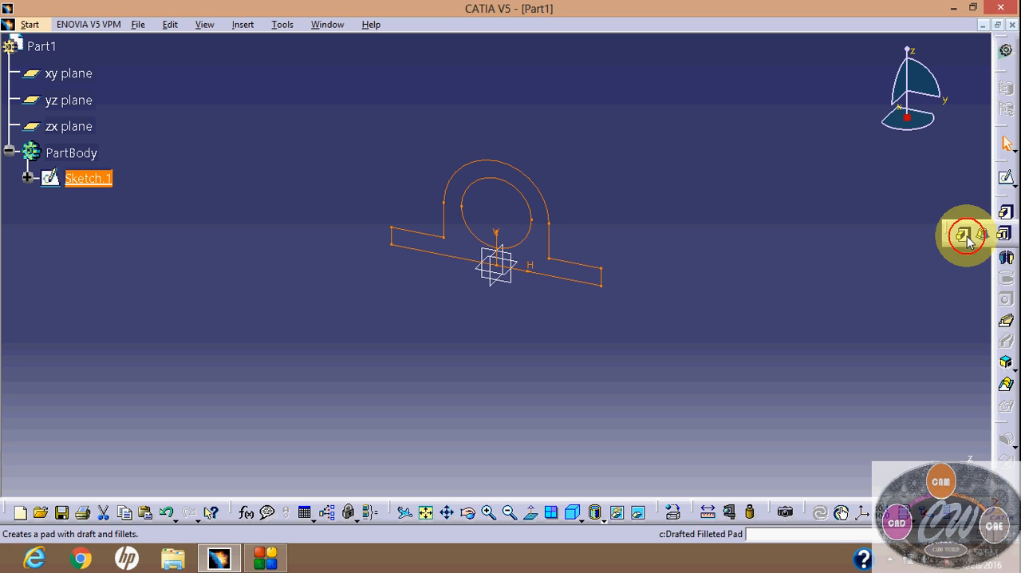
- Pad Sketch.1 into the solid Pad.1 bearing block with its bore
{"action": "left_click", "coordinate": [958, 236]}
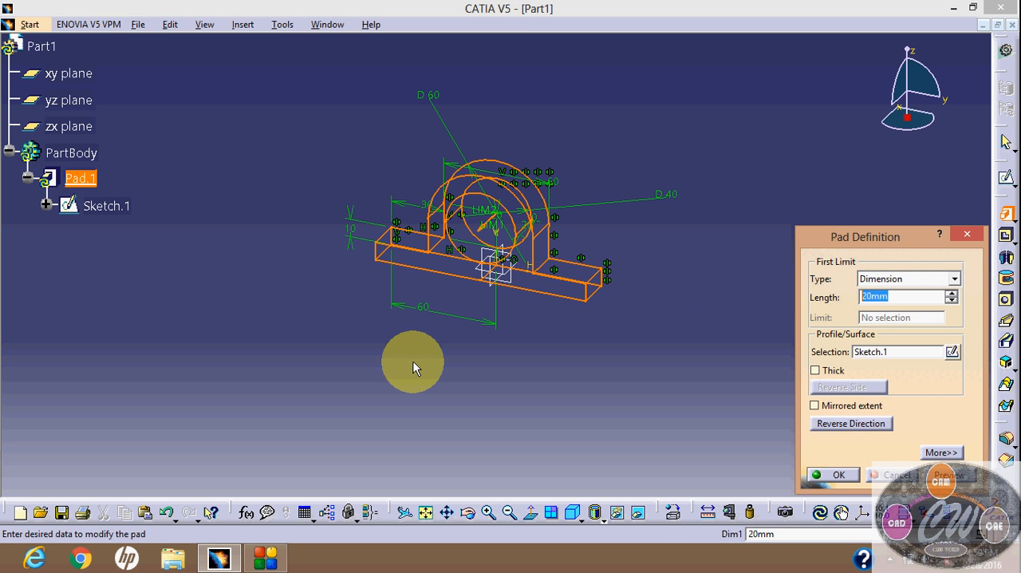
{"action": "left_click", "coordinate": [834, 473]}
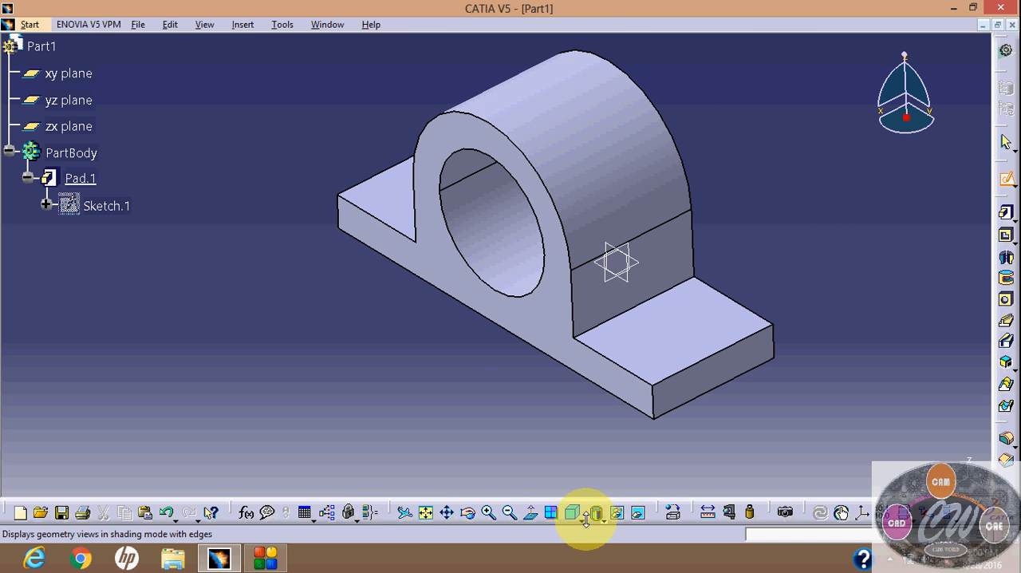
- Show the bracket from the top, then switch to the isometric view
{"action": "left_click", "coordinate": [592, 512]}
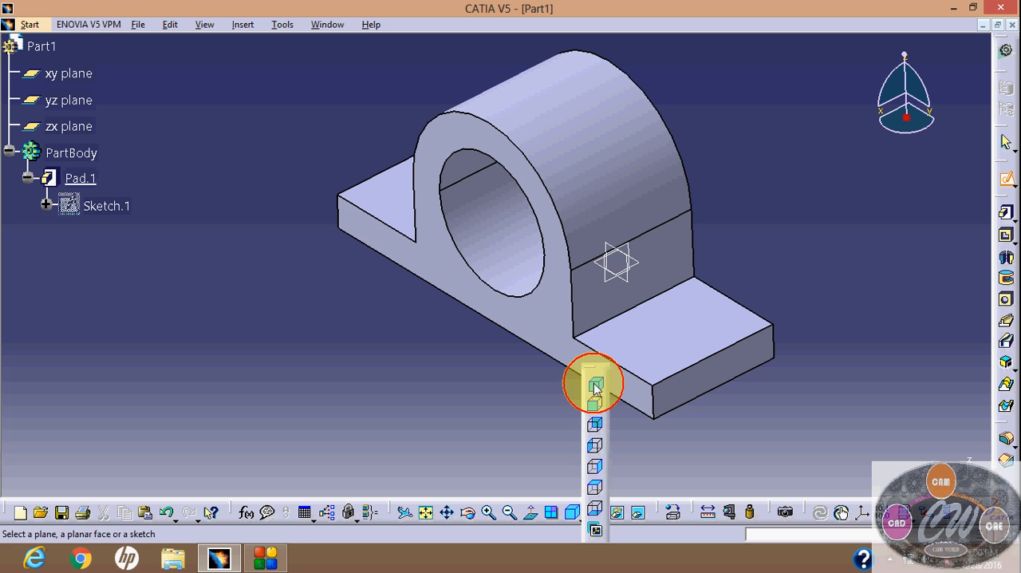
{"action": "left_click", "coordinate": [574, 513]}
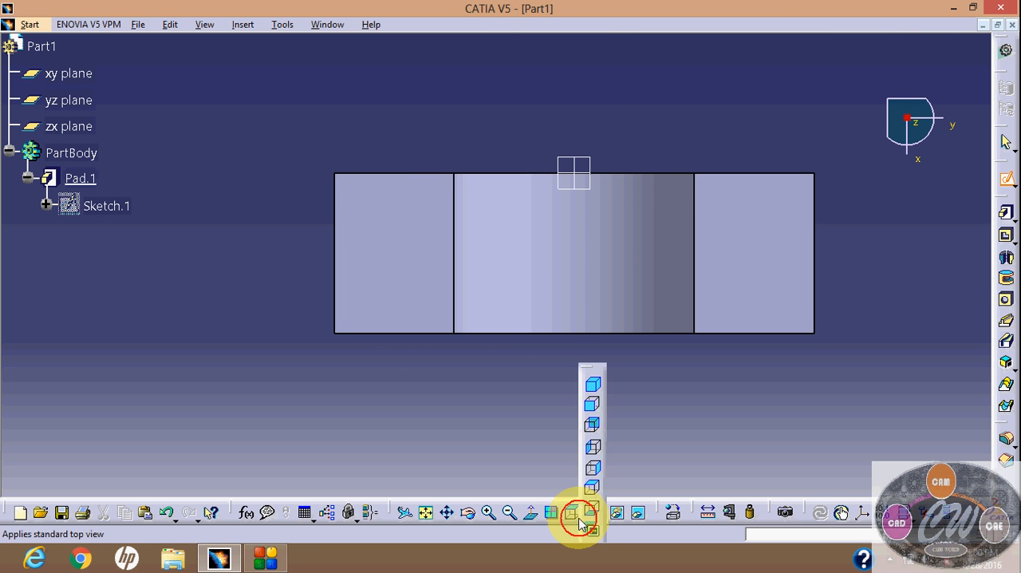
{"action": "left_click", "coordinate": [580, 511]}
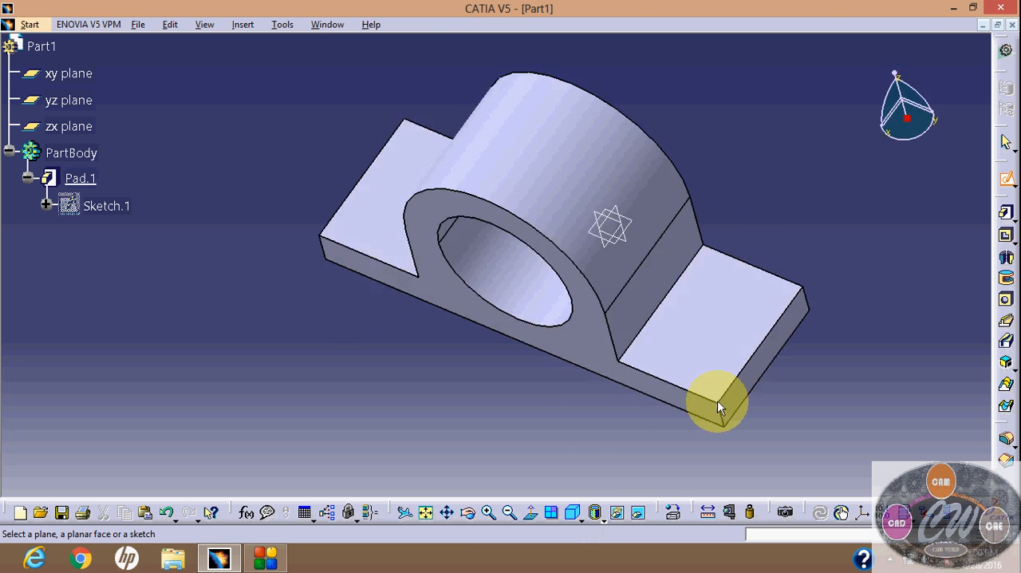